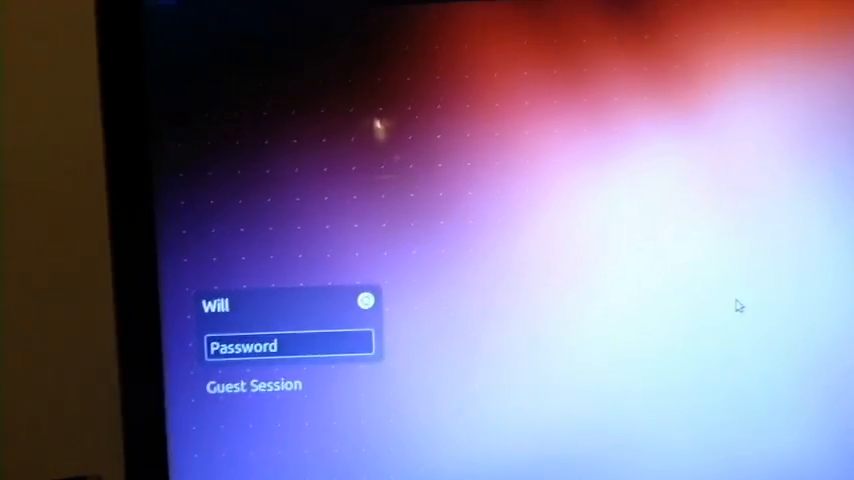
Step: Enter the password for user Will and sign in to the Unity desktop
type("password")
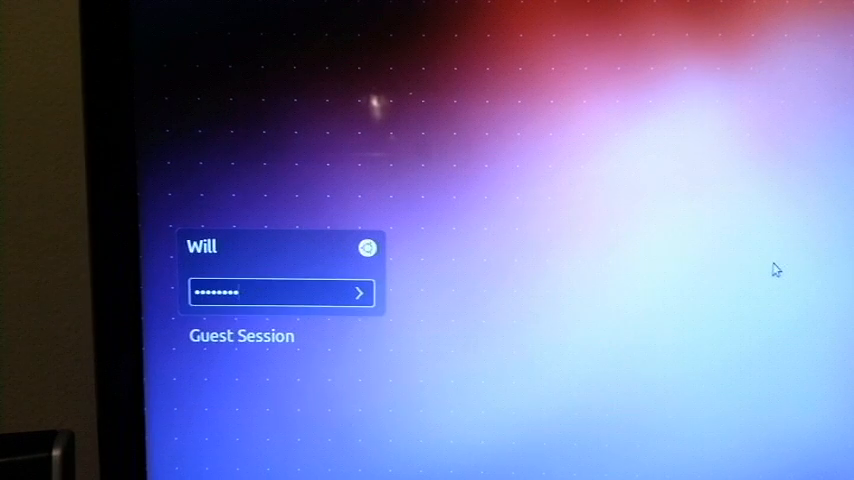
left_click(358, 292)
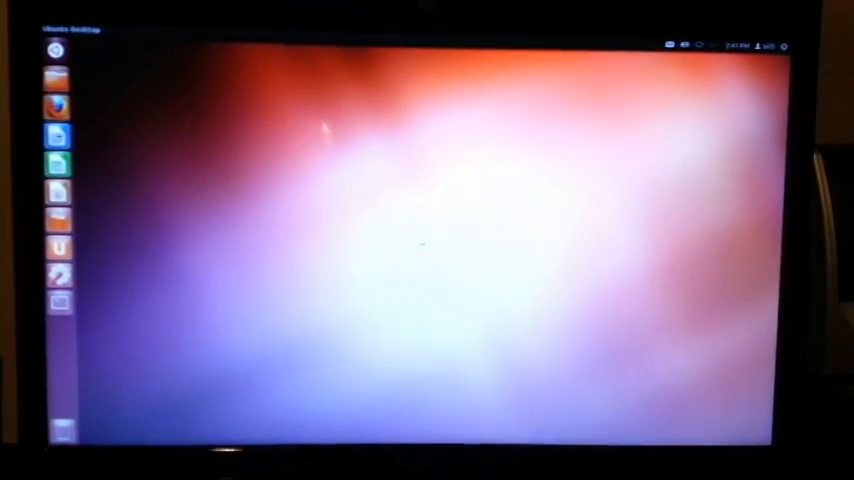